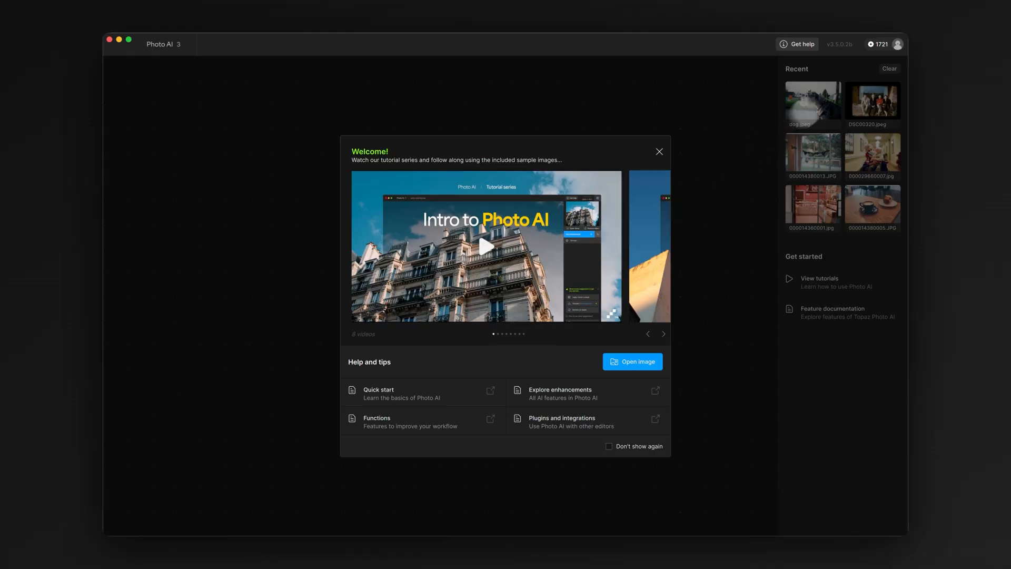
# Step: Dismiss the Welcome dialog to reach the start screen with recent images
pyautogui.click(901, 44)
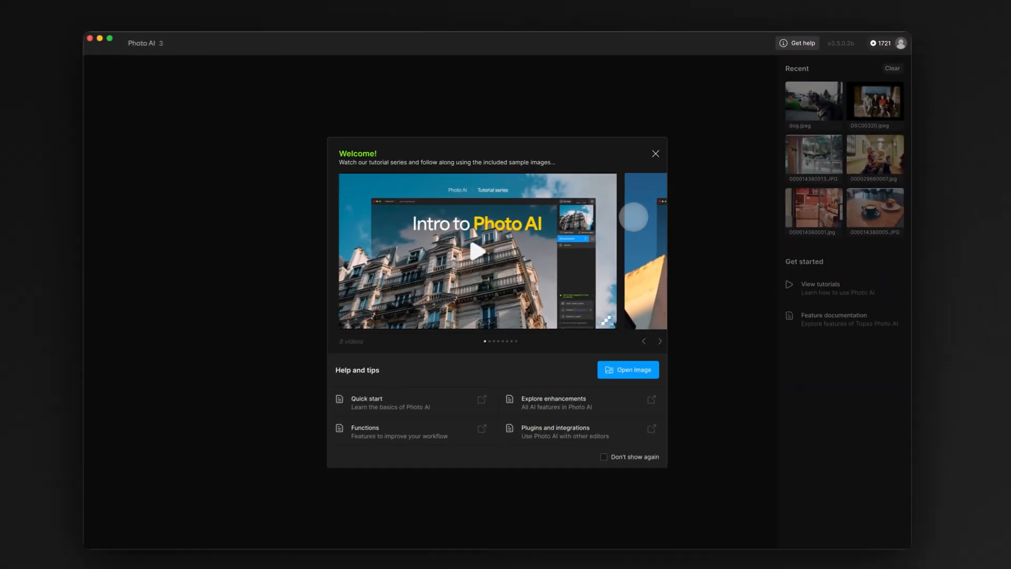
pyautogui.click(655, 154)
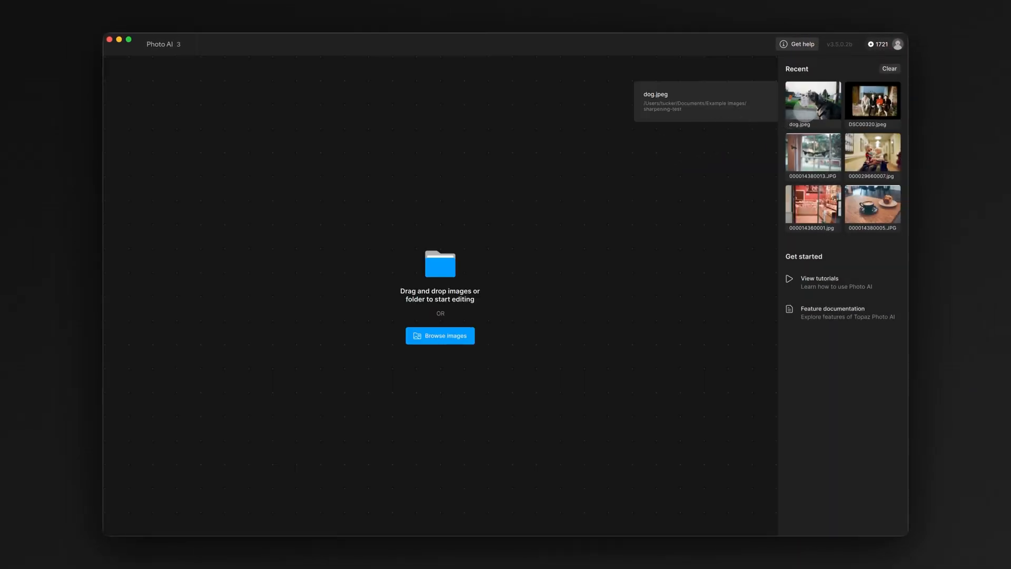
# Step: Load dog.jpeg from Recent and run Super Focus BETA on the blurry photo
pyautogui.click(813, 100)
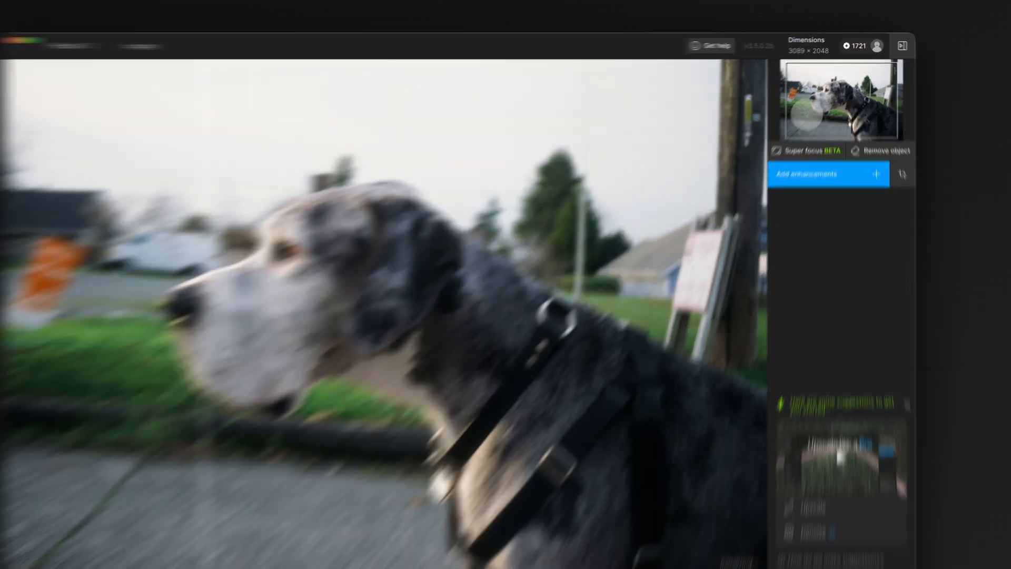
pyautogui.click(806, 150)
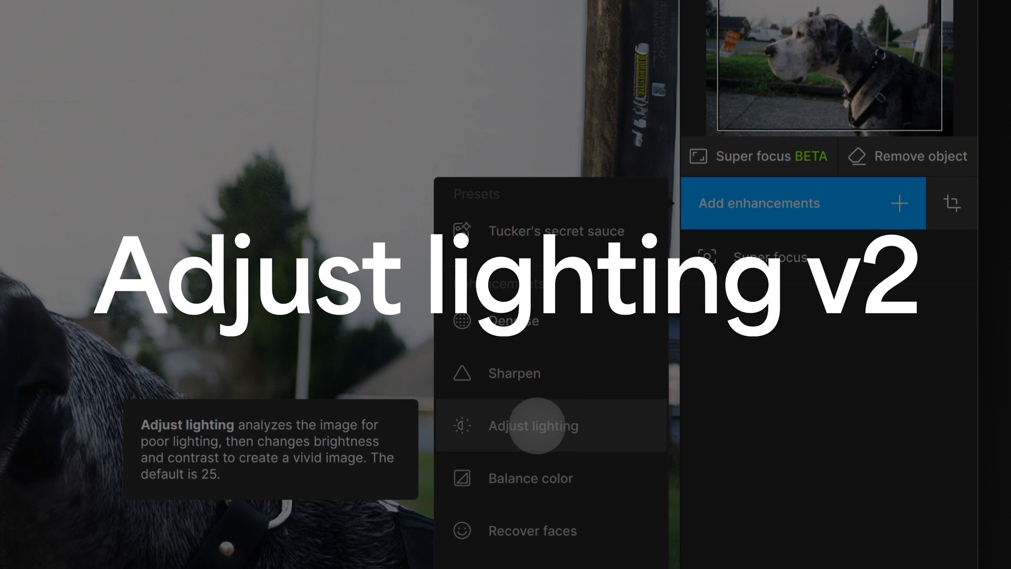
# Step: Add Adjust lighting v2 and set its Exposure to about 0.45
pyautogui.click(533, 426)
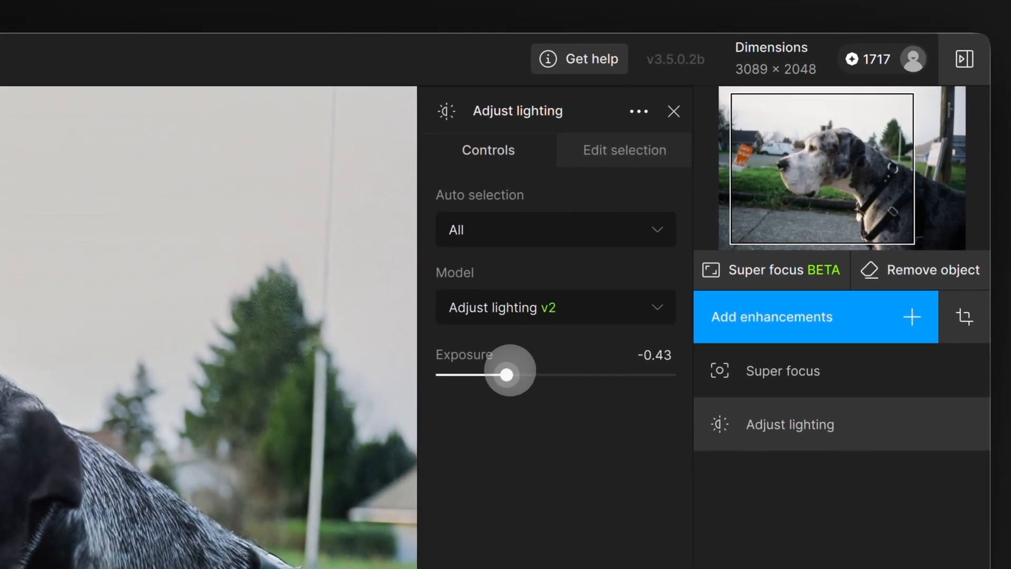
pyautogui.moveTo(508, 375); pyautogui.dragTo(461, 375)
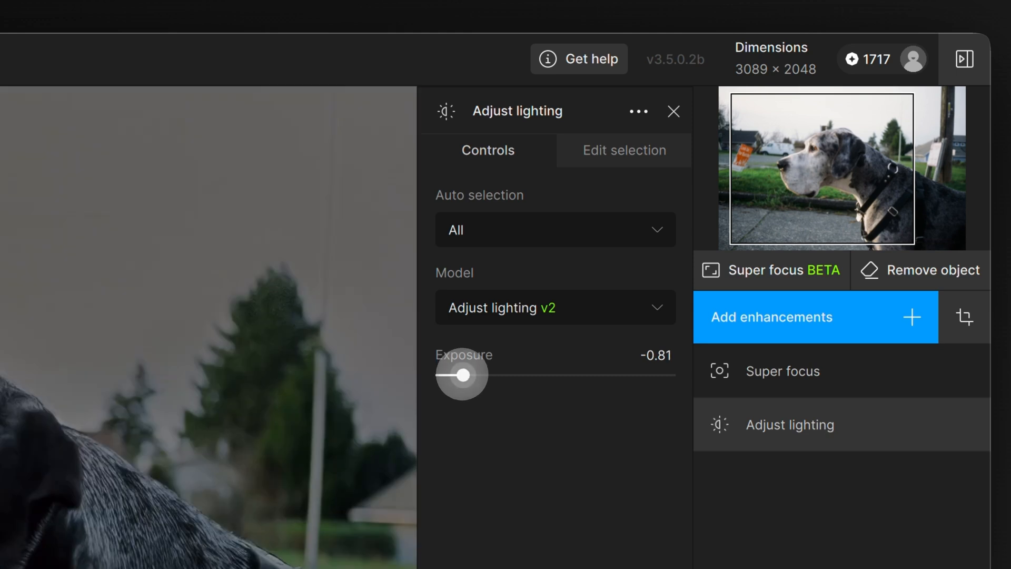
pyautogui.moveTo(462, 375); pyautogui.dragTo(592, 375)
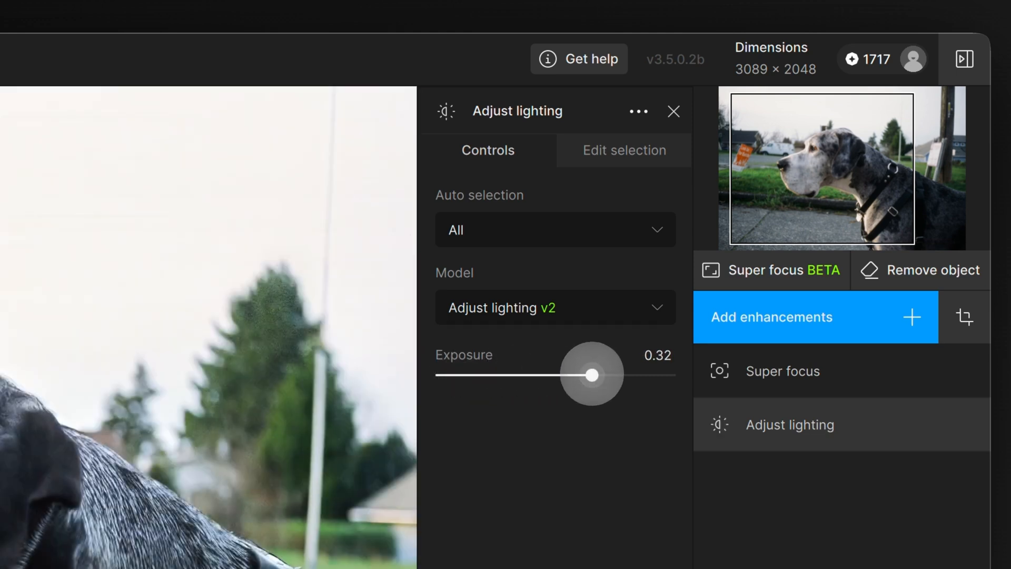
pyautogui.moveTo(592, 375); pyautogui.dragTo(605, 375)
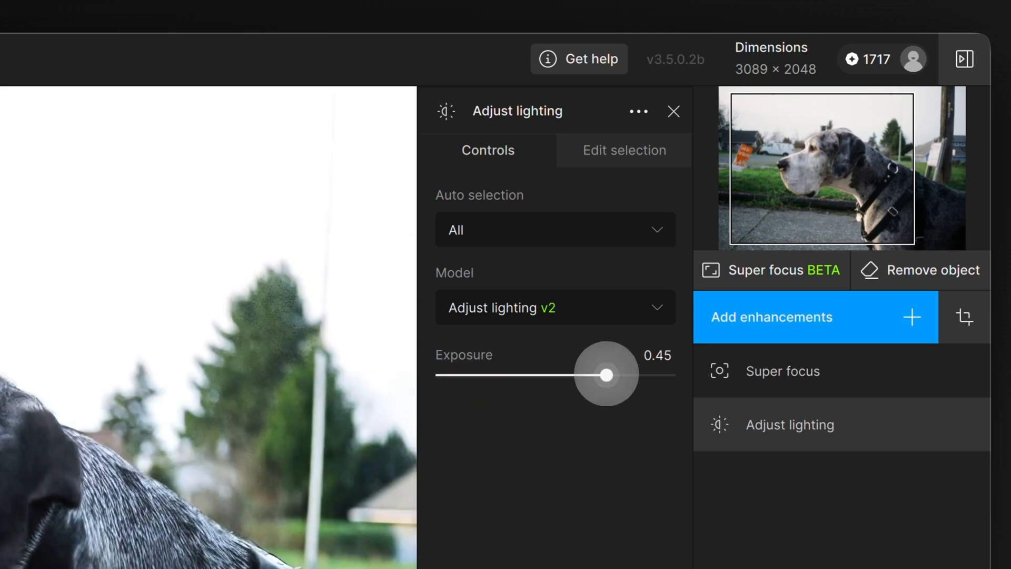
pyautogui.moveTo(605, 375); pyautogui.dragTo(591, 375)
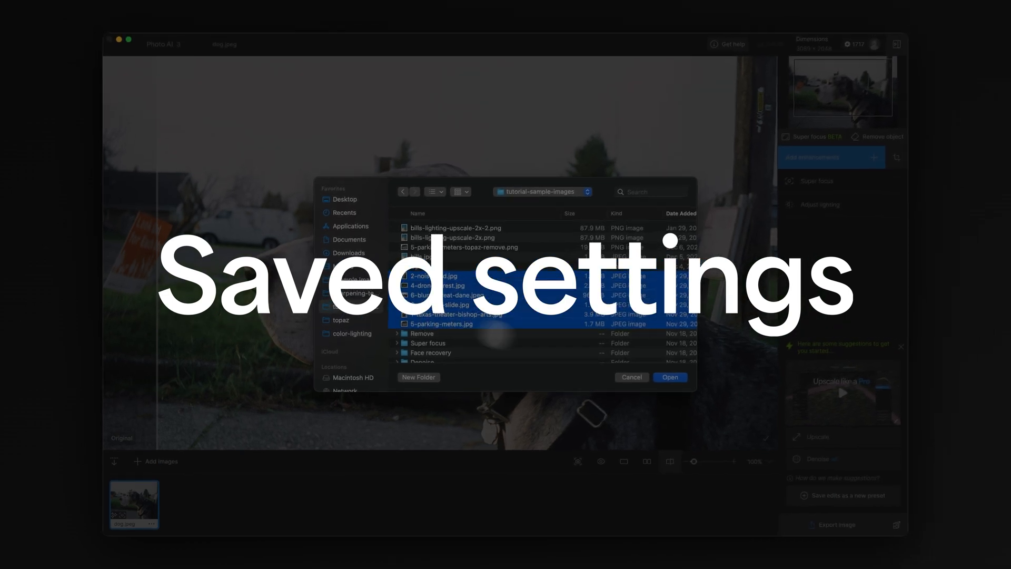
# Step: Load the selected tutorial-sample-images, bringing up 2-noisy-bird.jpg
pyautogui.click(670, 377)
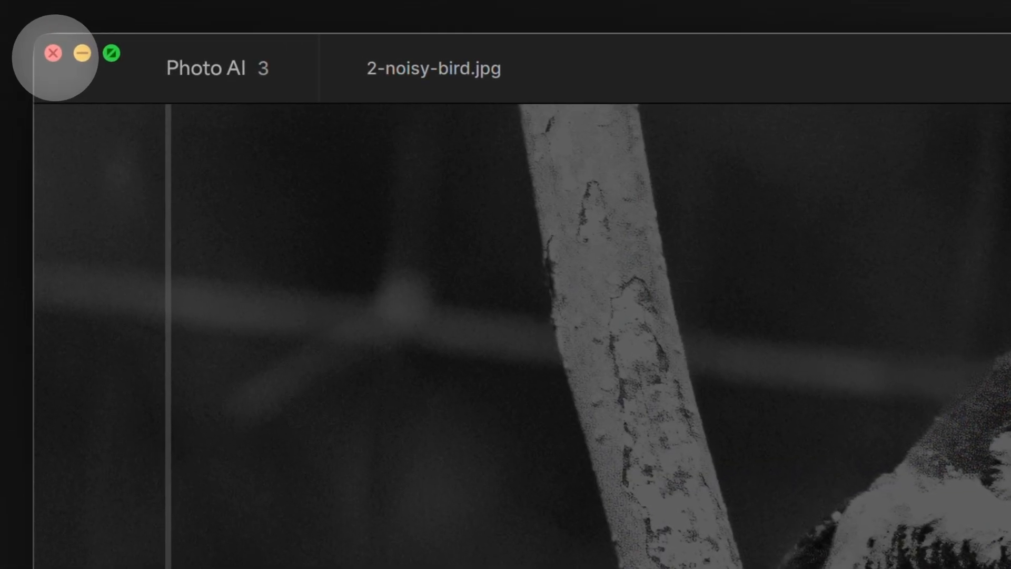
# Step: Quit with Save and exit so settings and open images persist for next launch
pyautogui.click(51, 53)
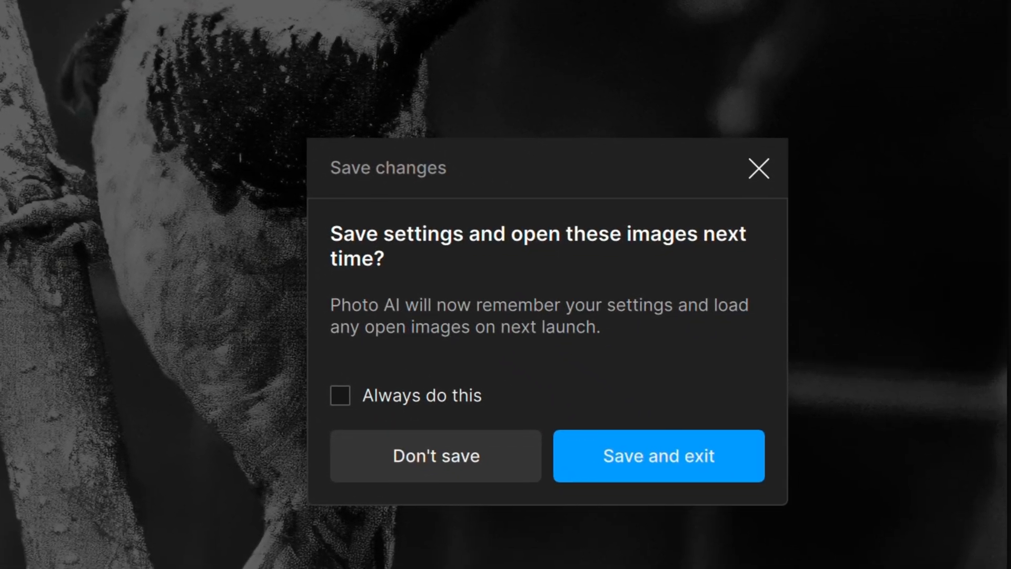
pyautogui.click(658, 468)
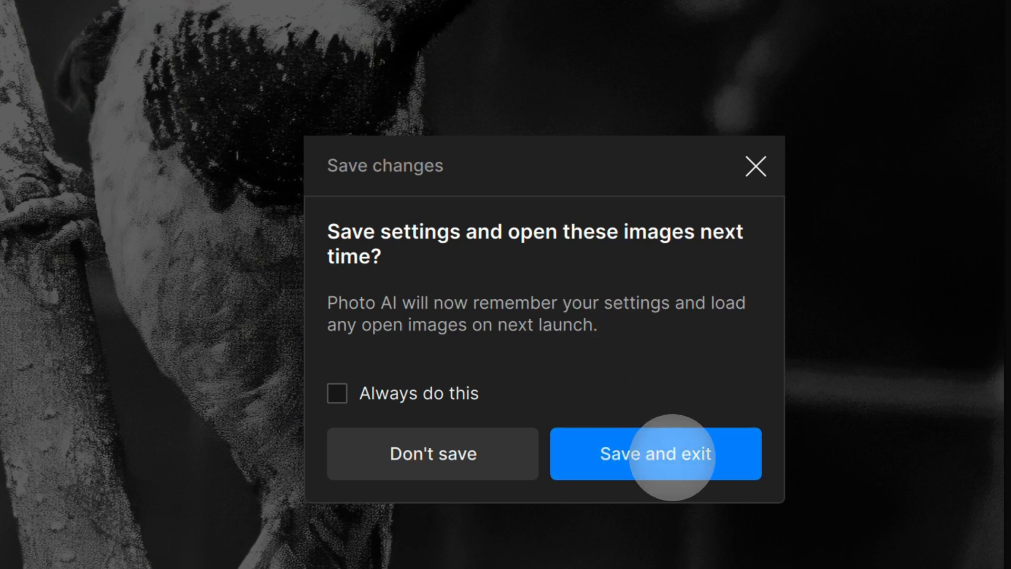
pyautogui.click(658, 454)
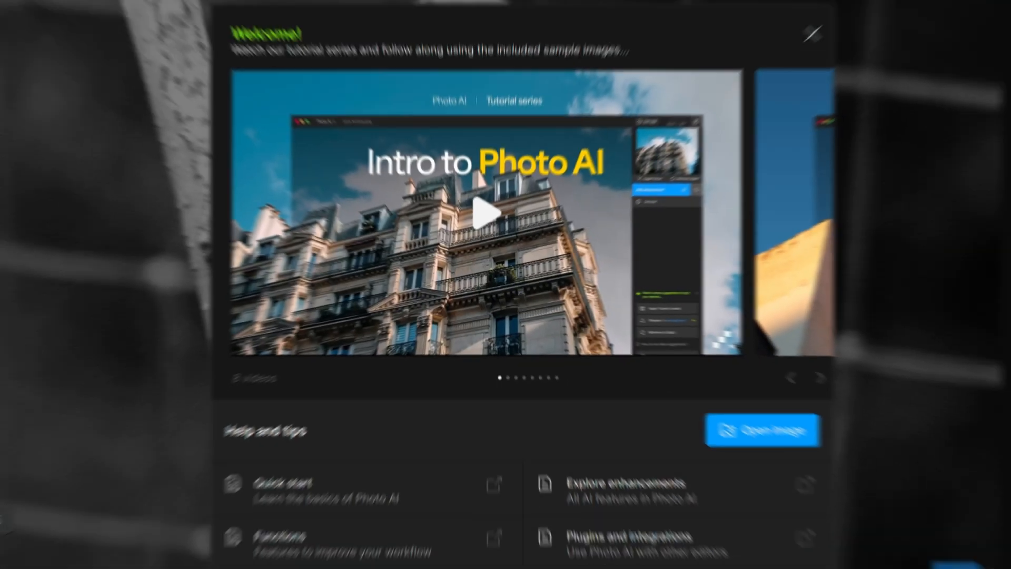